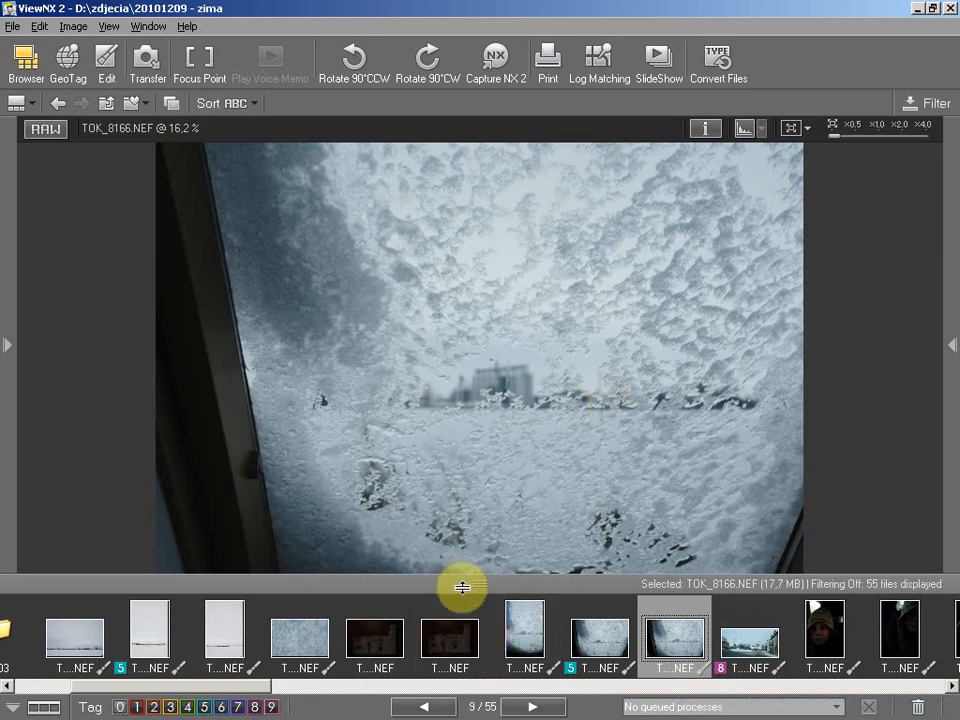
pyautogui.moveTo(420, 10)
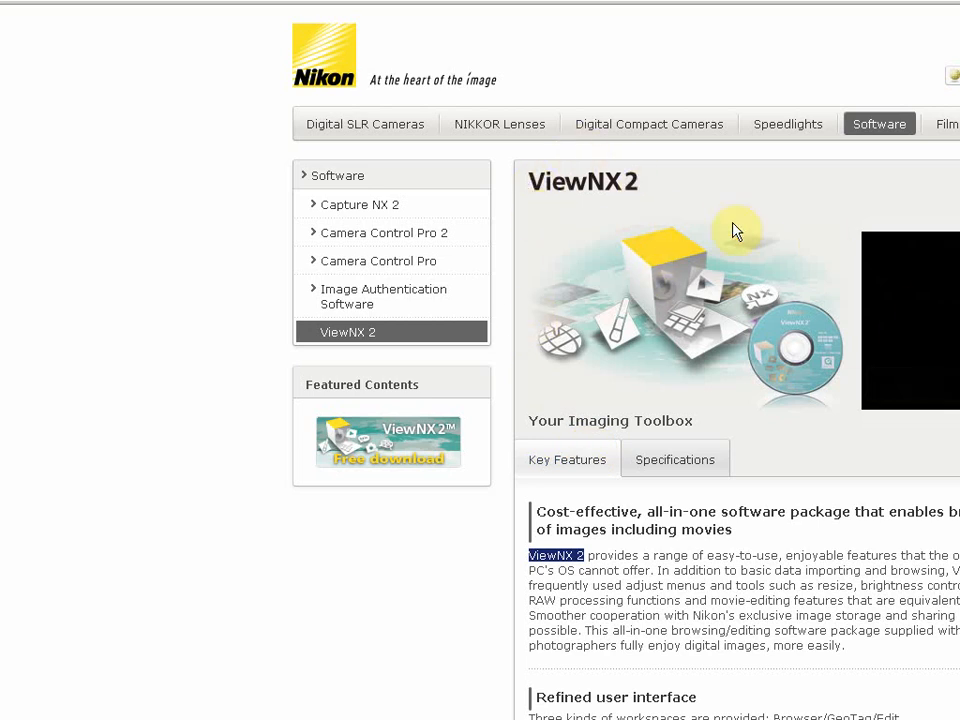
pyautogui.moveTo(607, 188)
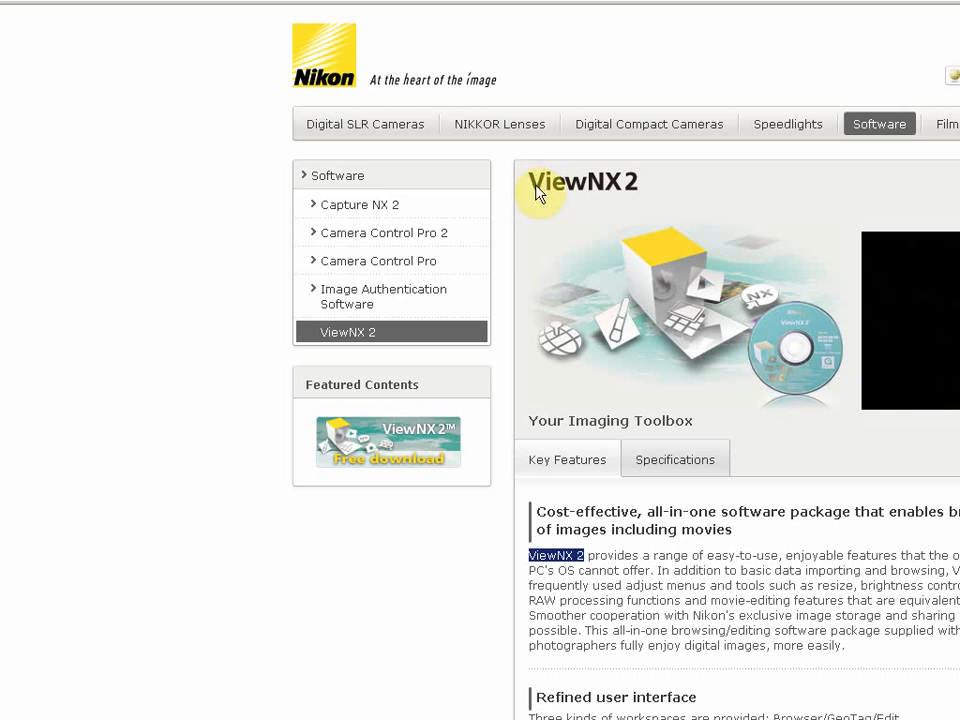
pyautogui.moveTo(390, 505)
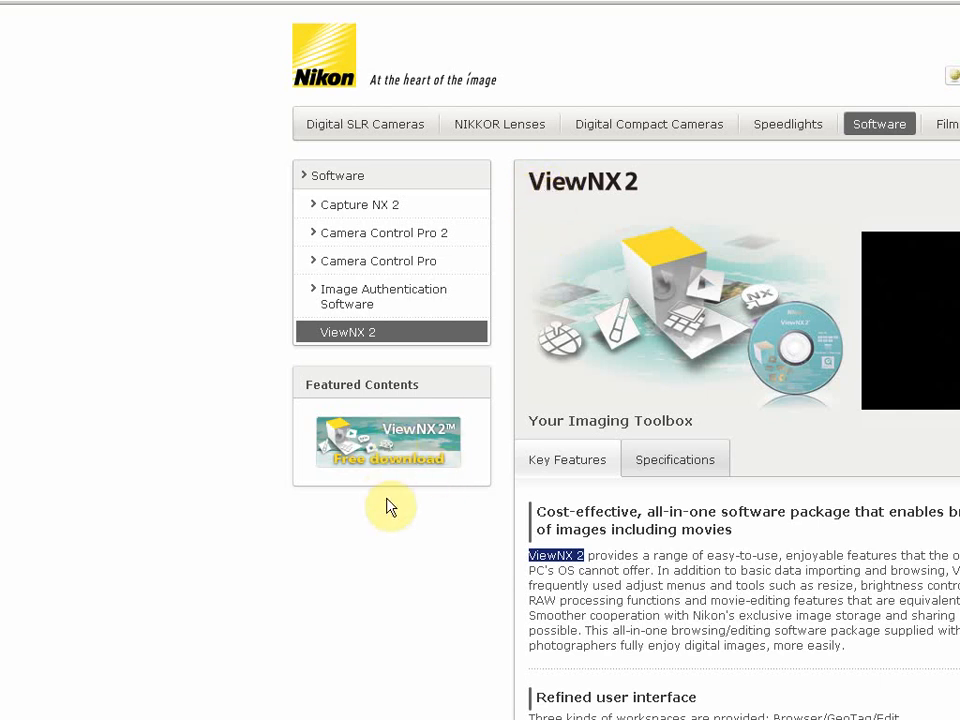
pyautogui.moveTo(430, 473)
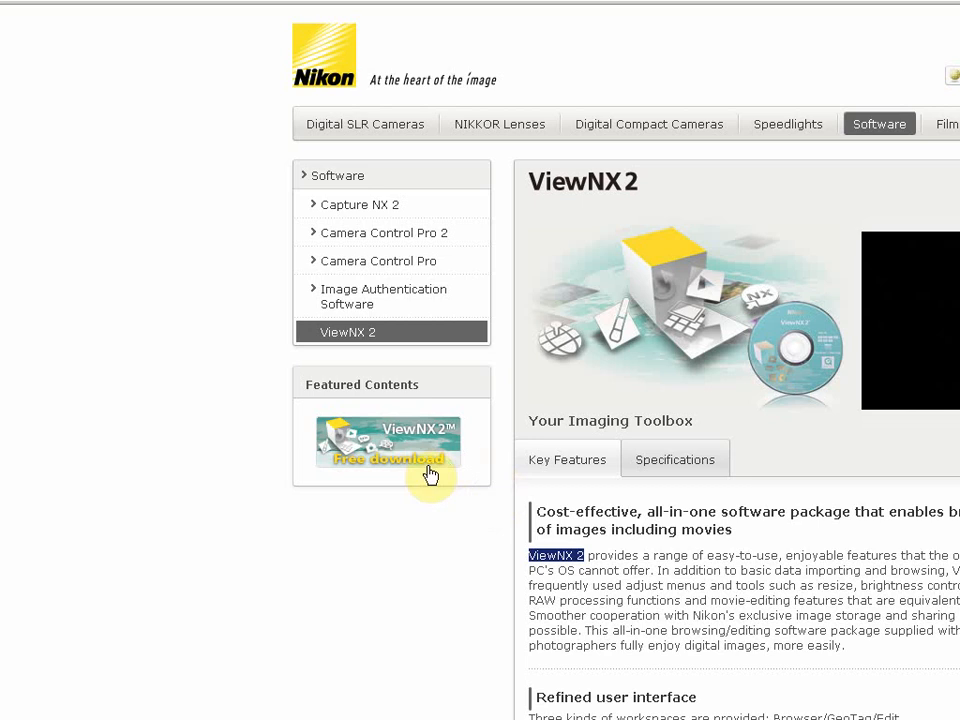
pyautogui.moveTo(450, 430)
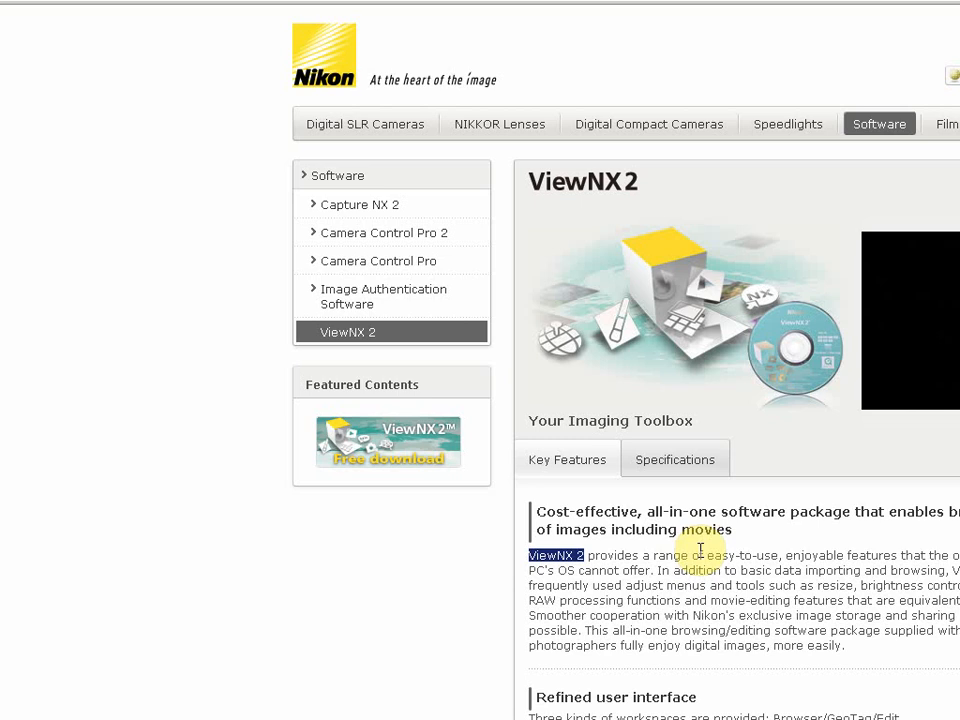
pyautogui.moveTo(490, 443)
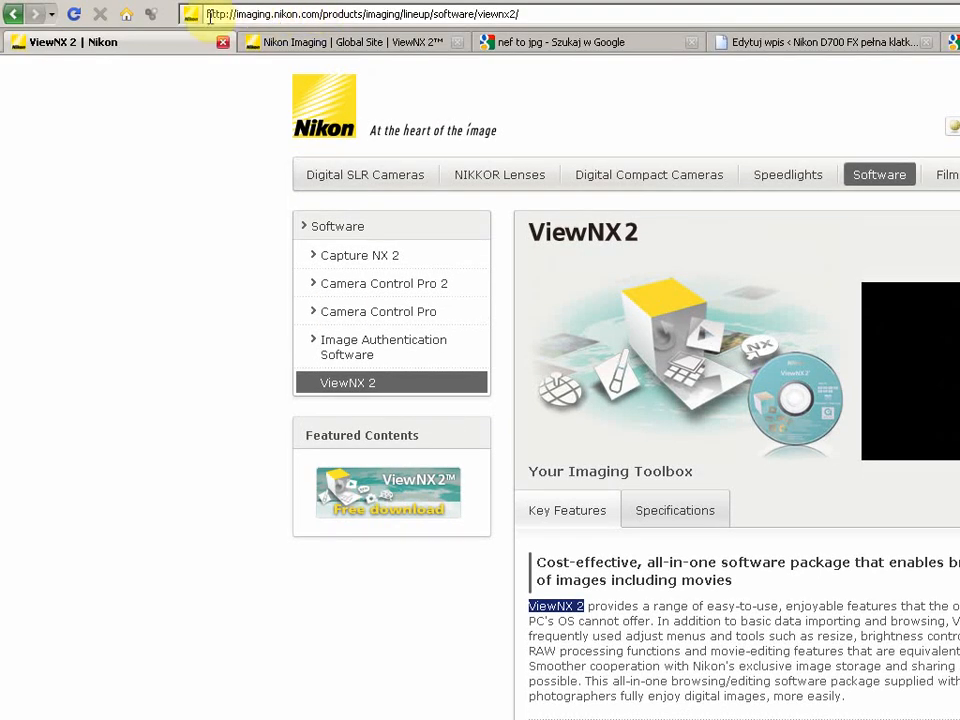
# - Select the ViewNX 2 product page's web address in the browser's address bar
pyautogui.click(370, 14)
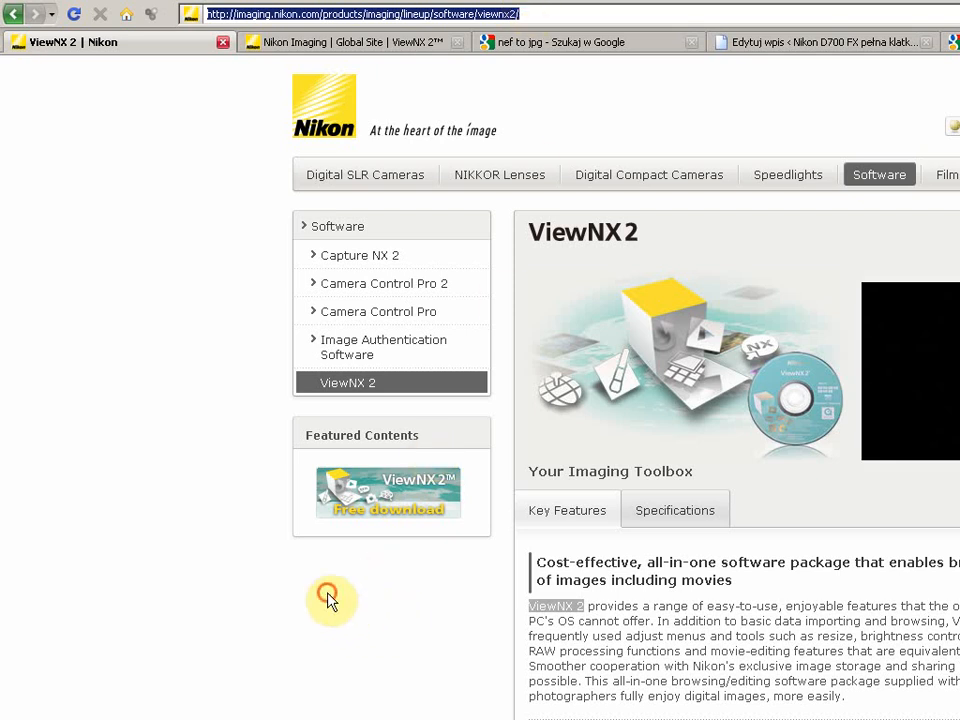
pyautogui.scroll(-3)
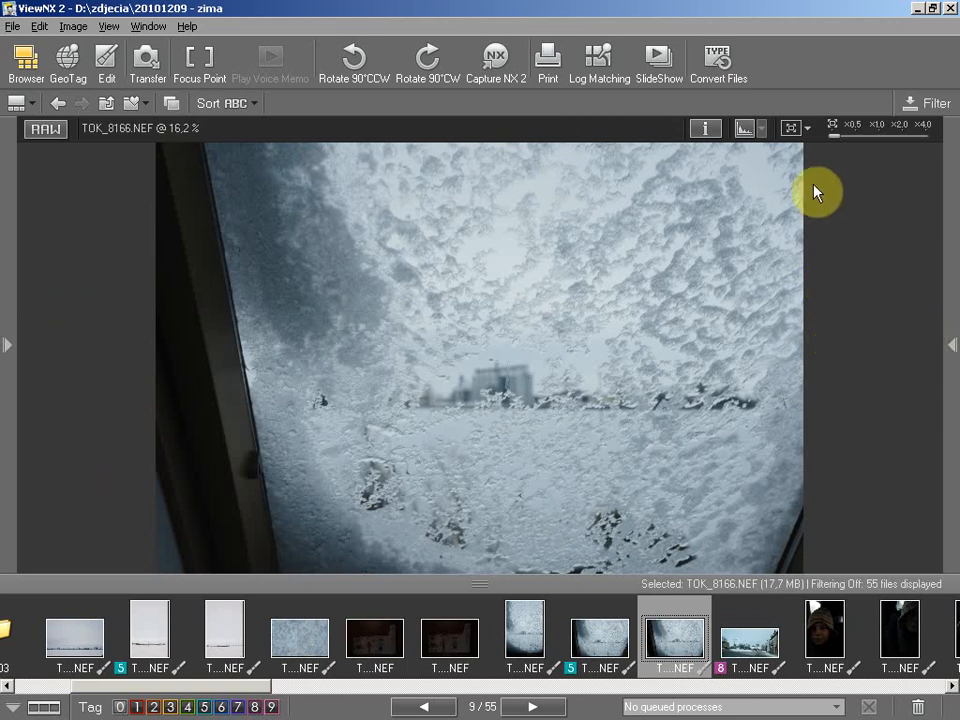
pyautogui.moveTo(800, 70)
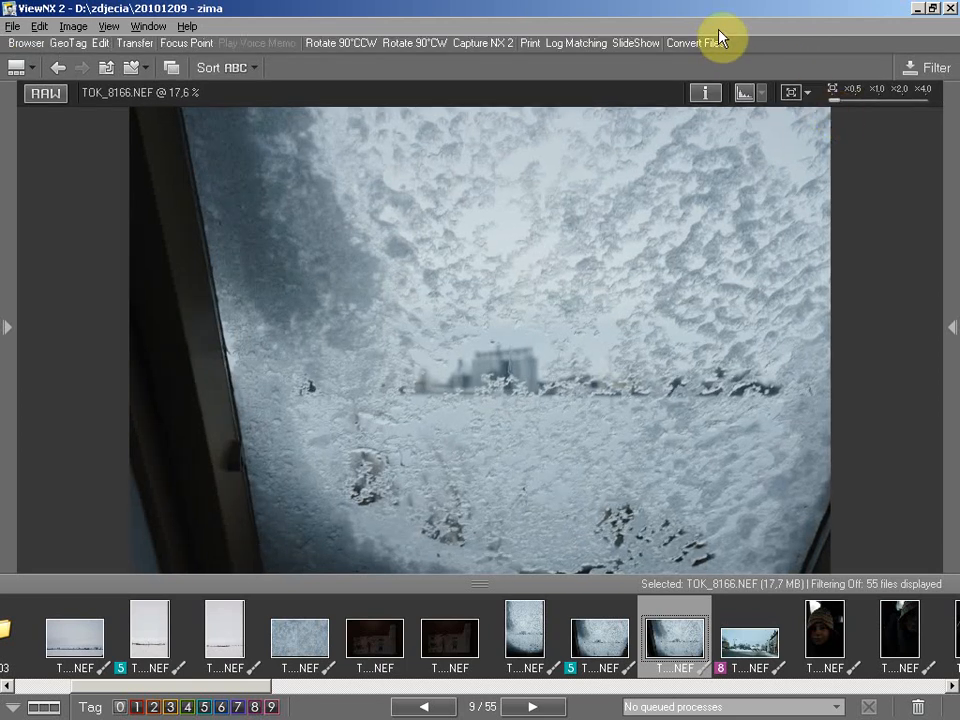
pyautogui.moveTo(790, 127)
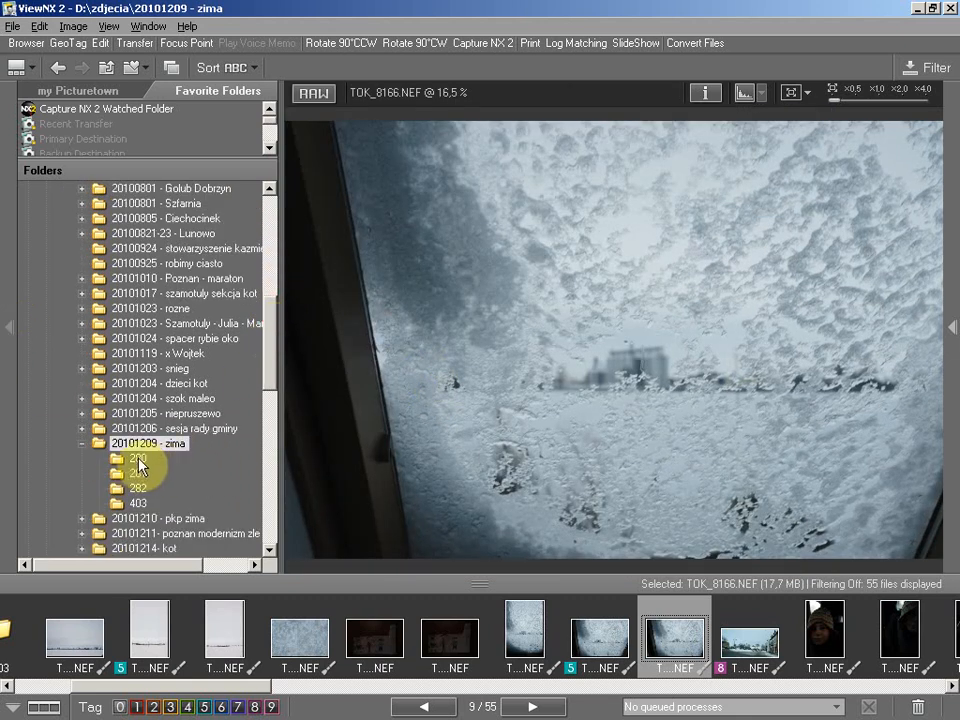
# - Briefly open the 20101206 - sesja rady gminy folder, then return to 20101209 - zima
pyautogui.click(174, 428)
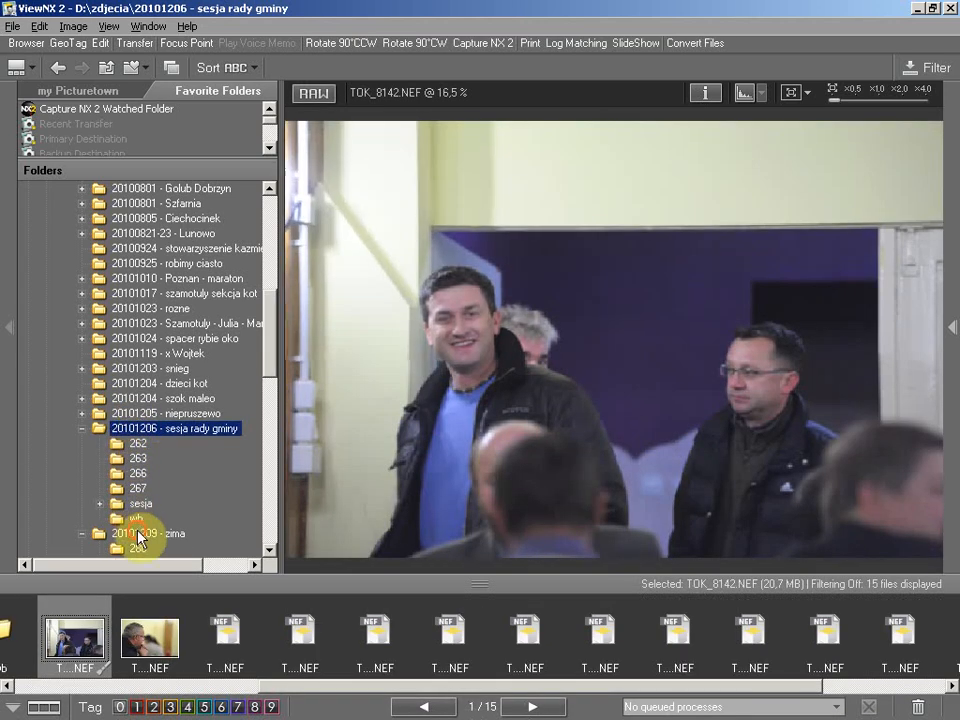
pyautogui.click(148, 442)
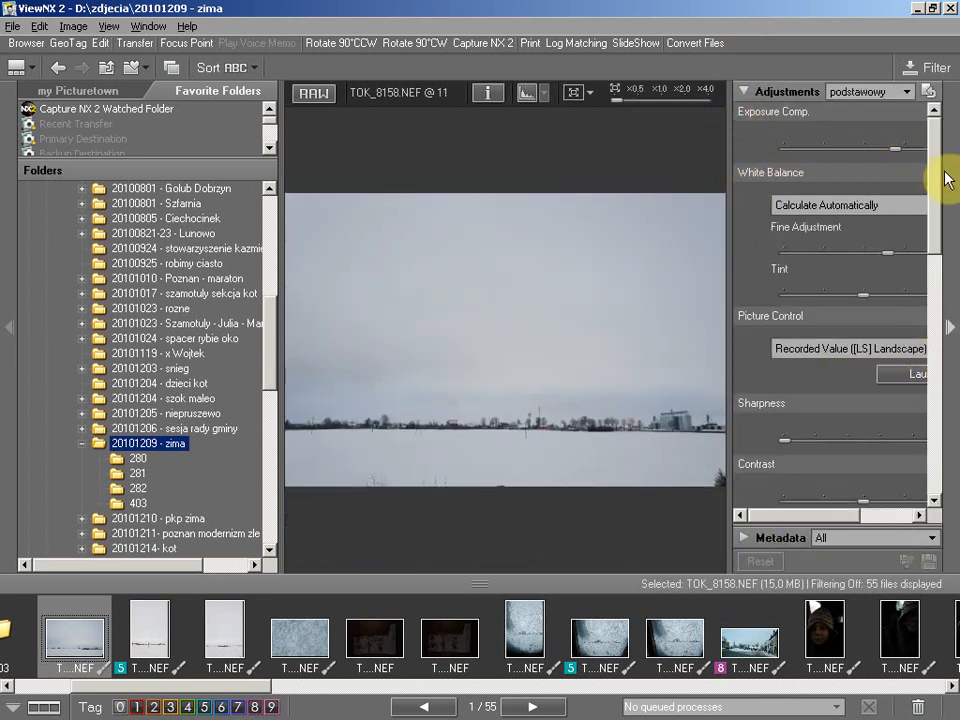
pyautogui.scroll(-3)
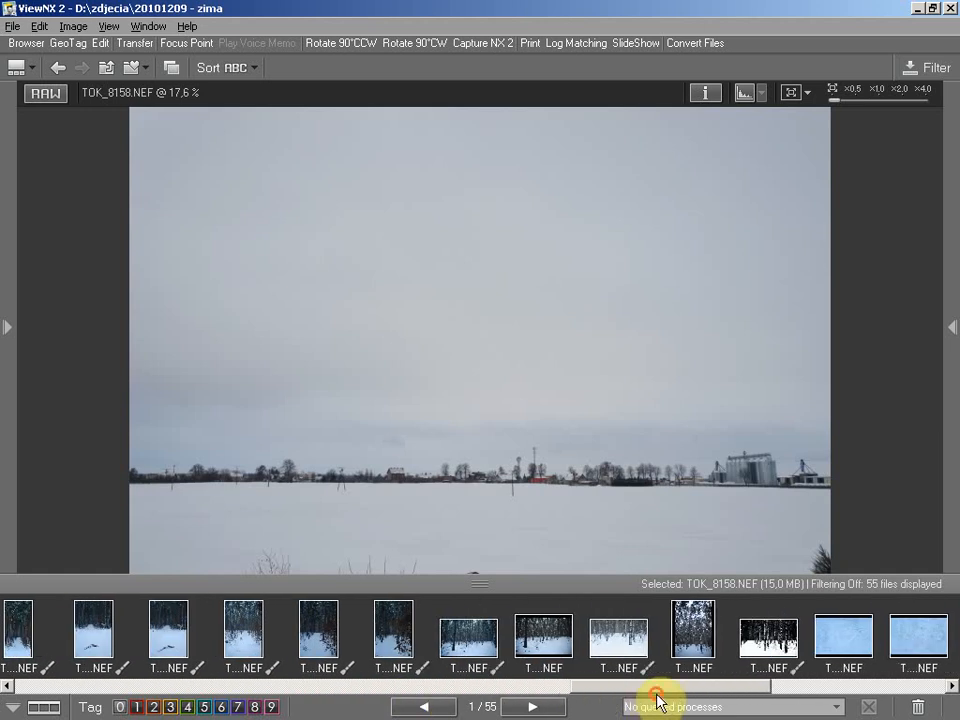
# - Give forest photo TOK_8221 and frosty ice photo TOK_8229 label 2 and show filter options
pyautogui.click(318, 630)
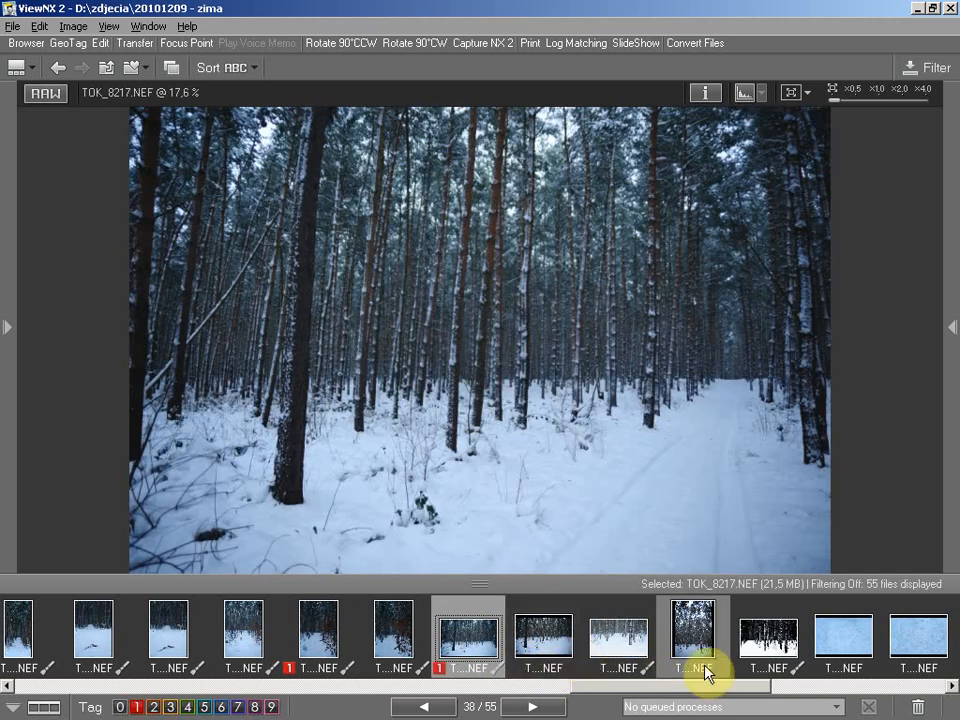
pyautogui.click(693, 630)
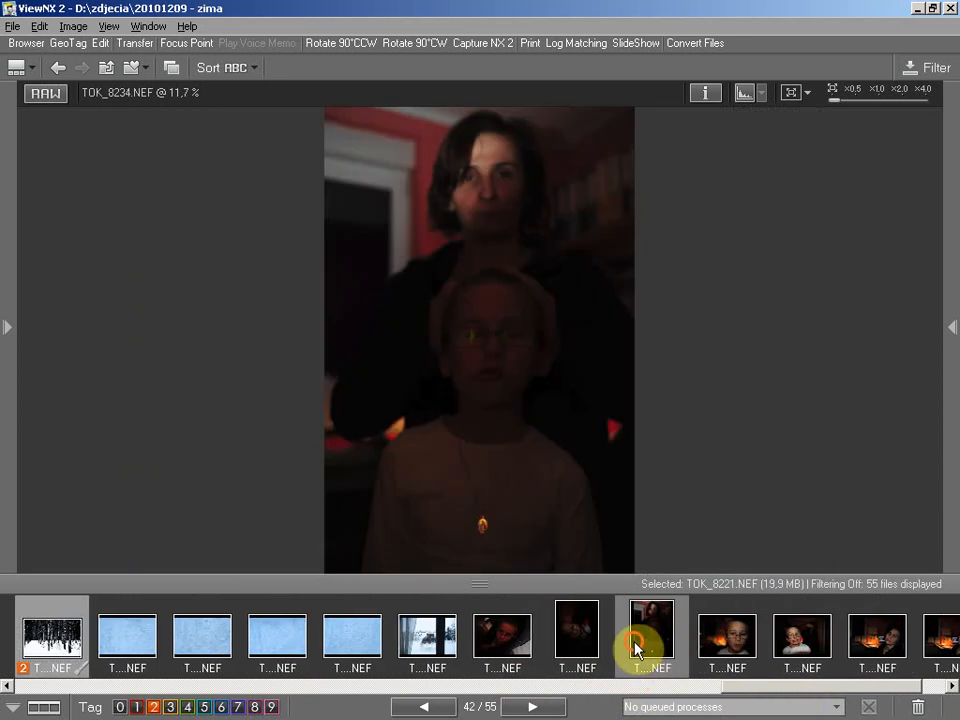
pyautogui.click(277, 635)
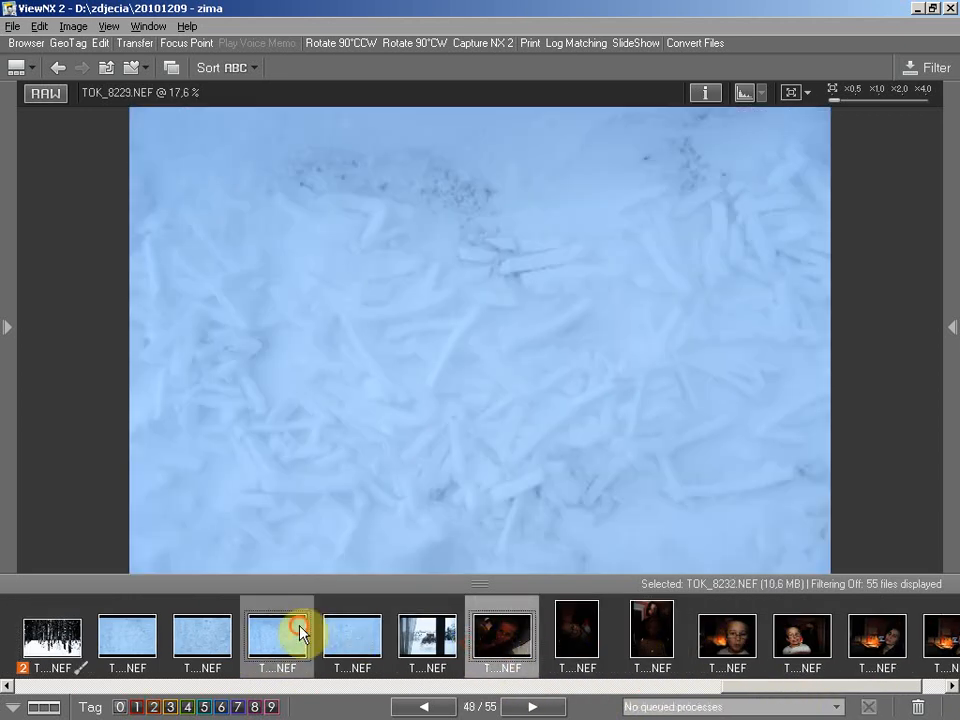
pyautogui.click(277, 637)
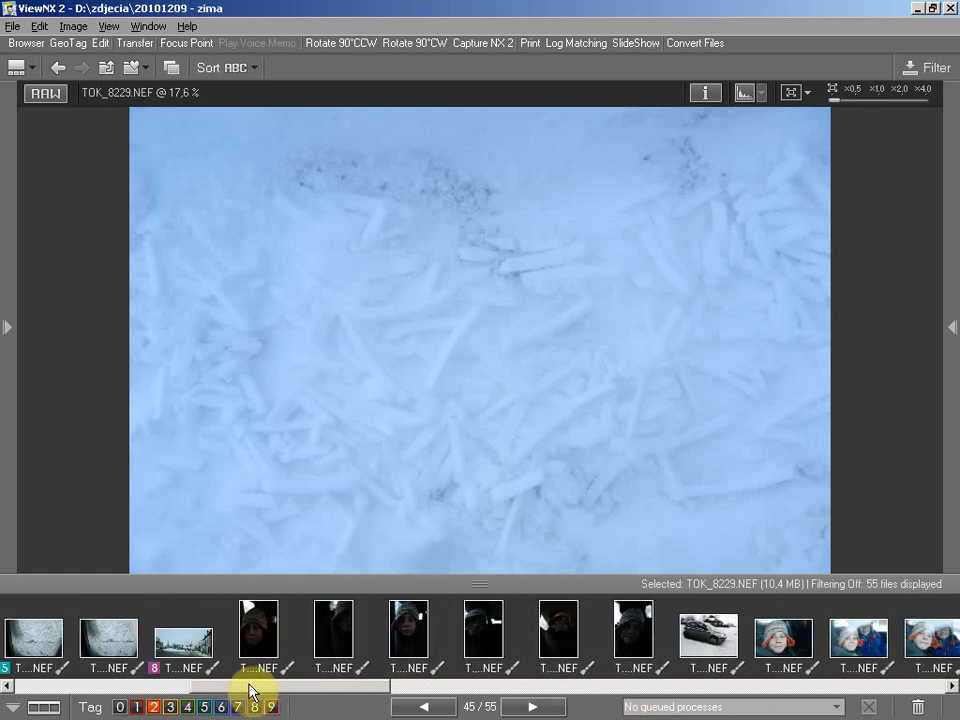
pyautogui.click(934, 67)
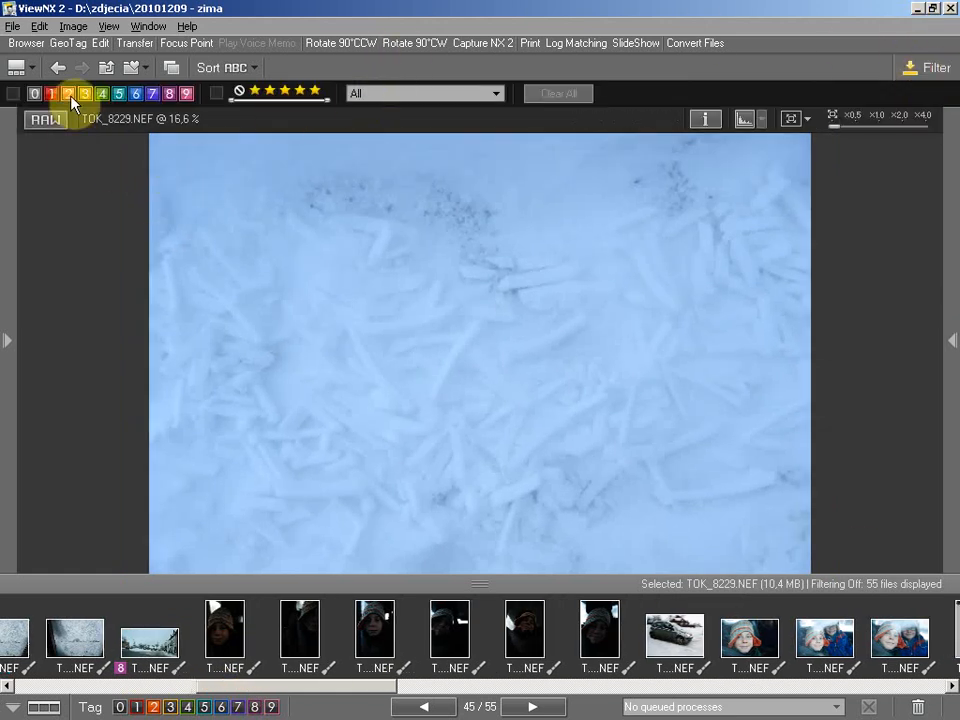
# - Filter the filmstrip to label-2 photos and apply the Standard-02-snieg picture control
pyautogui.click(68, 93)
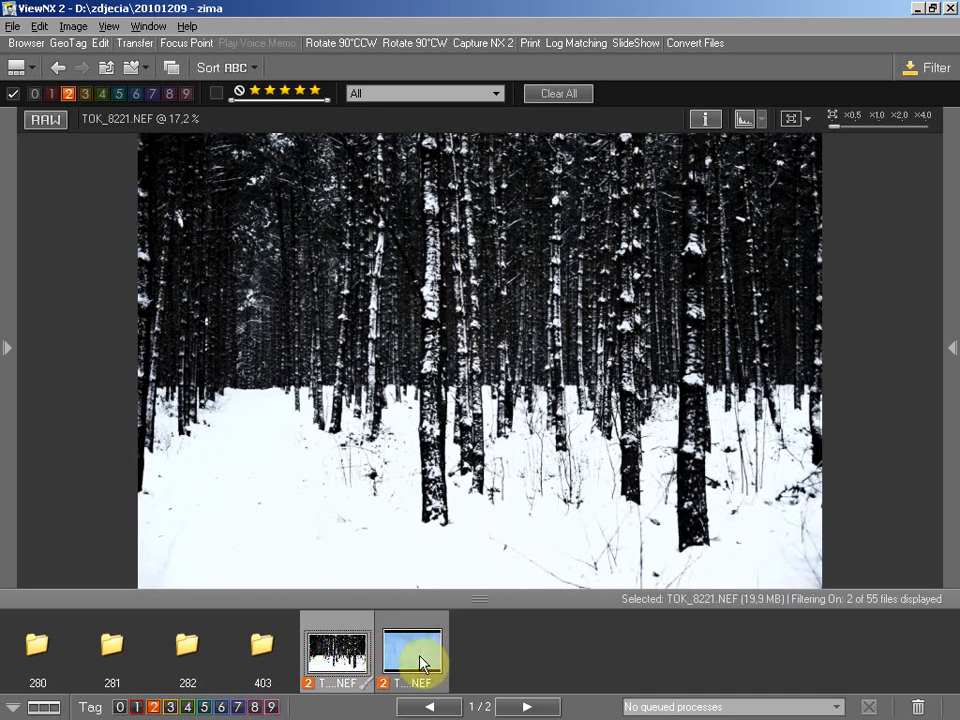
pyautogui.click(411, 650)
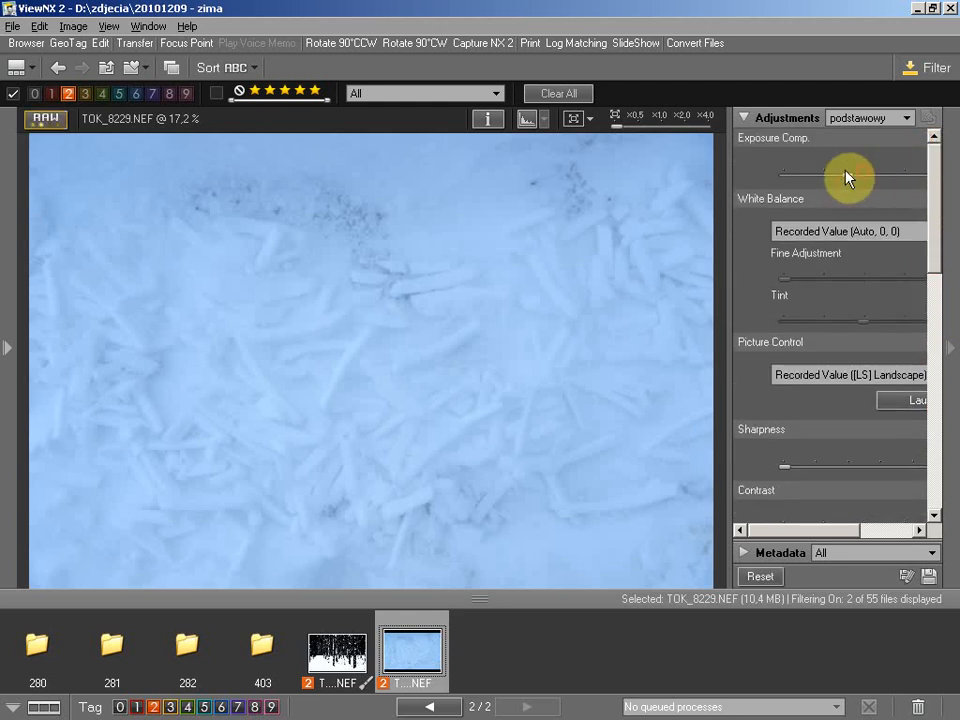
pyautogui.moveTo(825, 473)
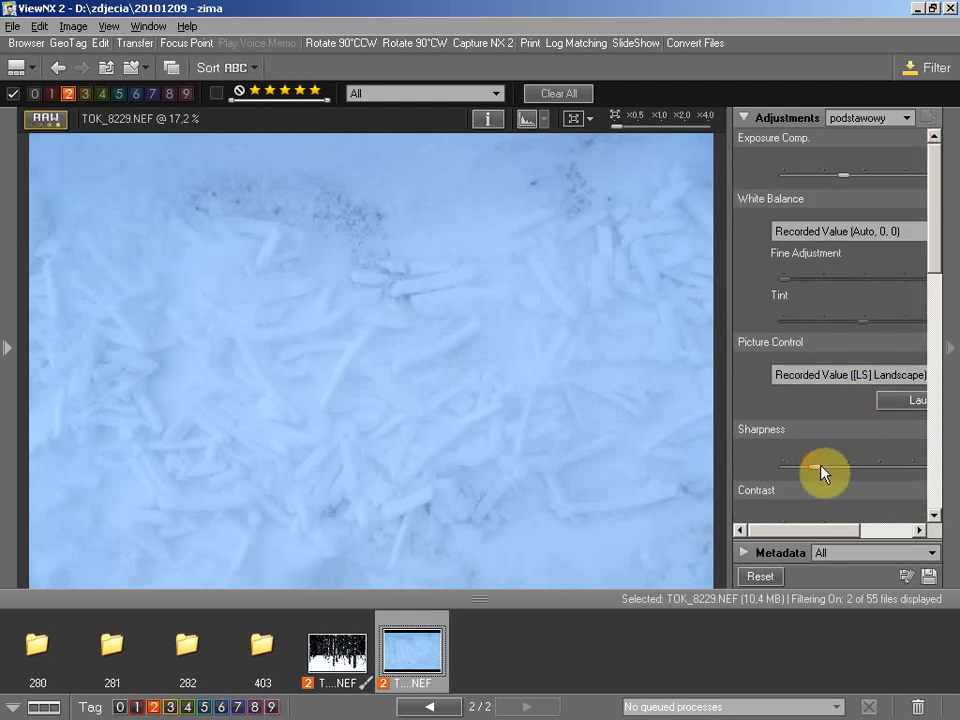
pyautogui.scroll(-3)
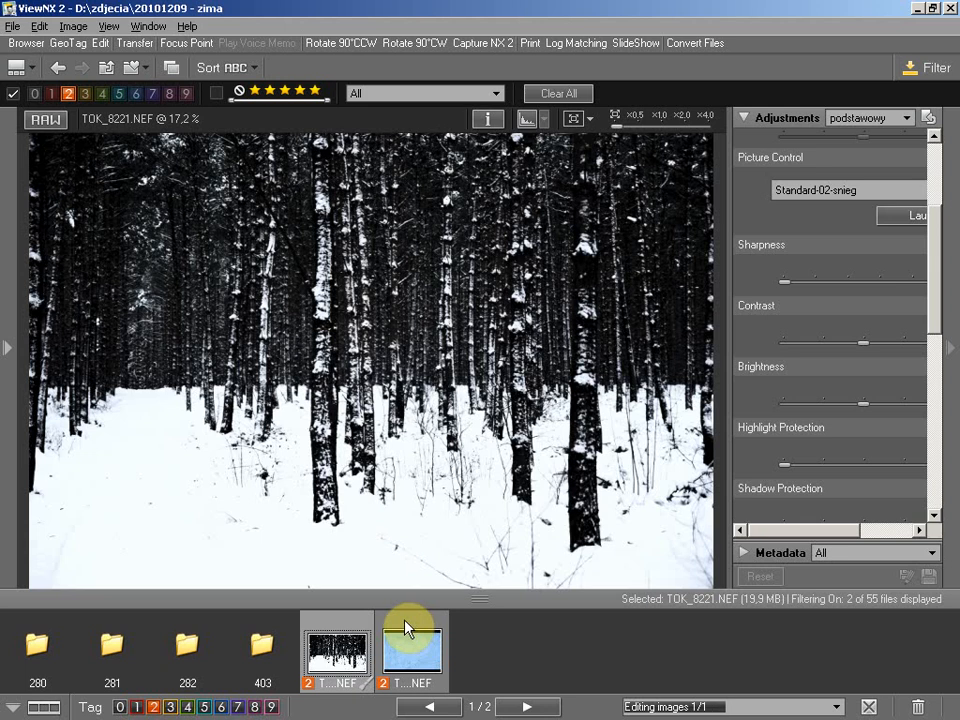
# - Select both label-2 photos, TOK_8221 and TOK_8229, and bring up Convert Files
pyautogui.click(410, 650)
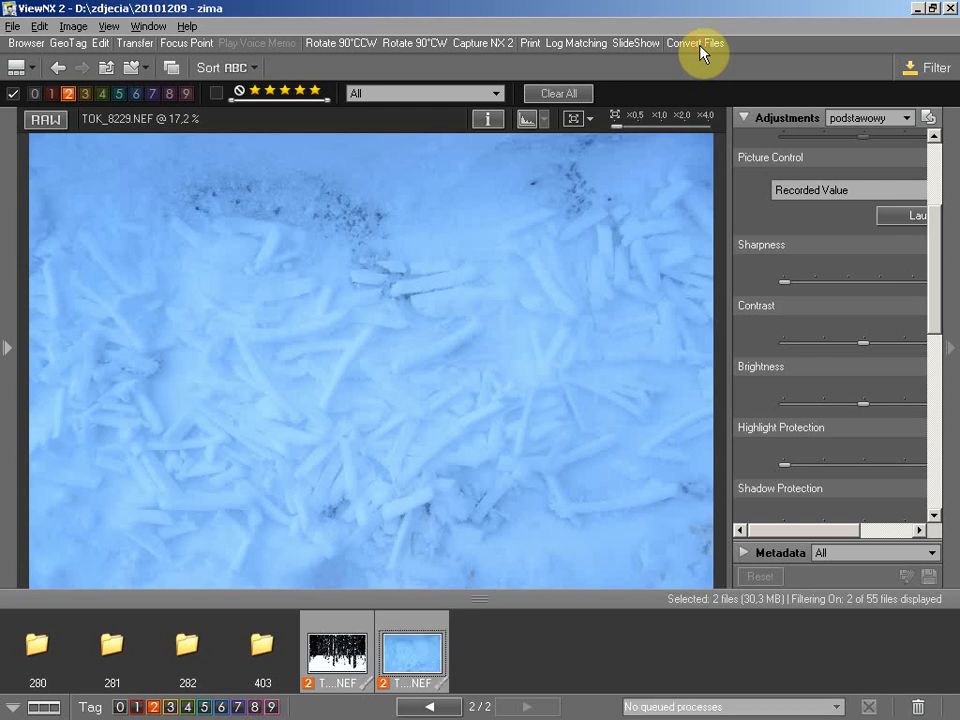
pyautogui.click(694, 43)
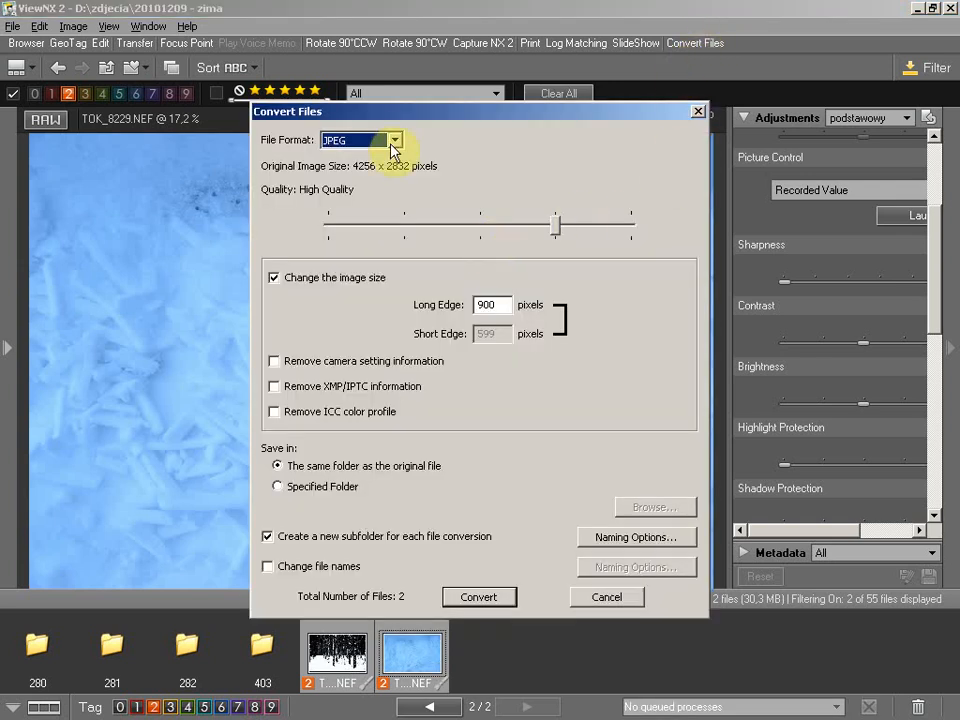
pyautogui.click(396, 140)
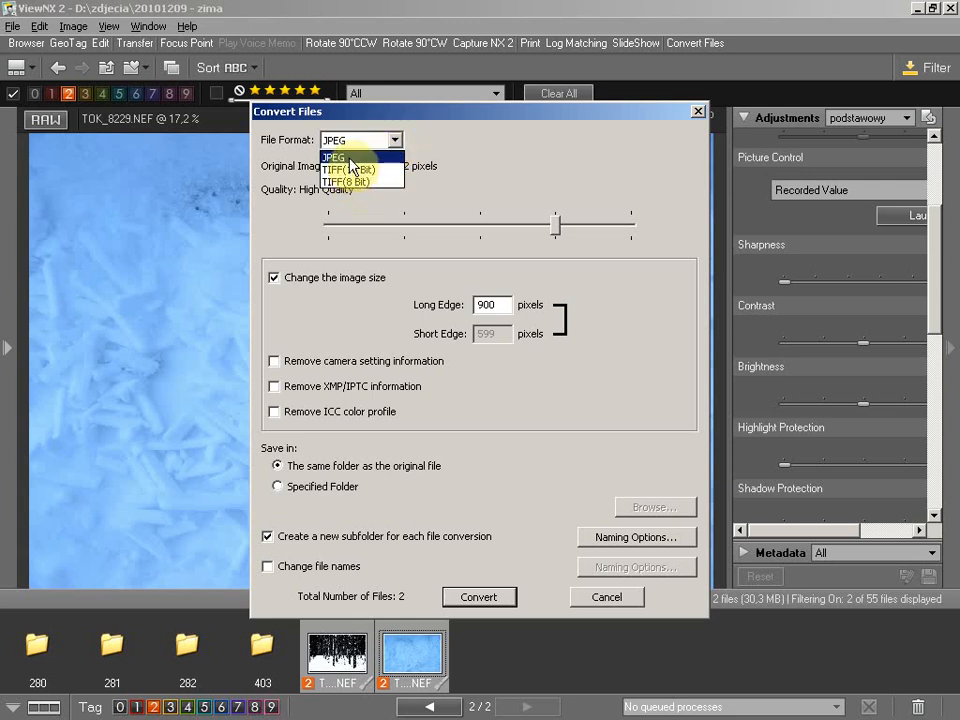
pyautogui.click(333, 157)
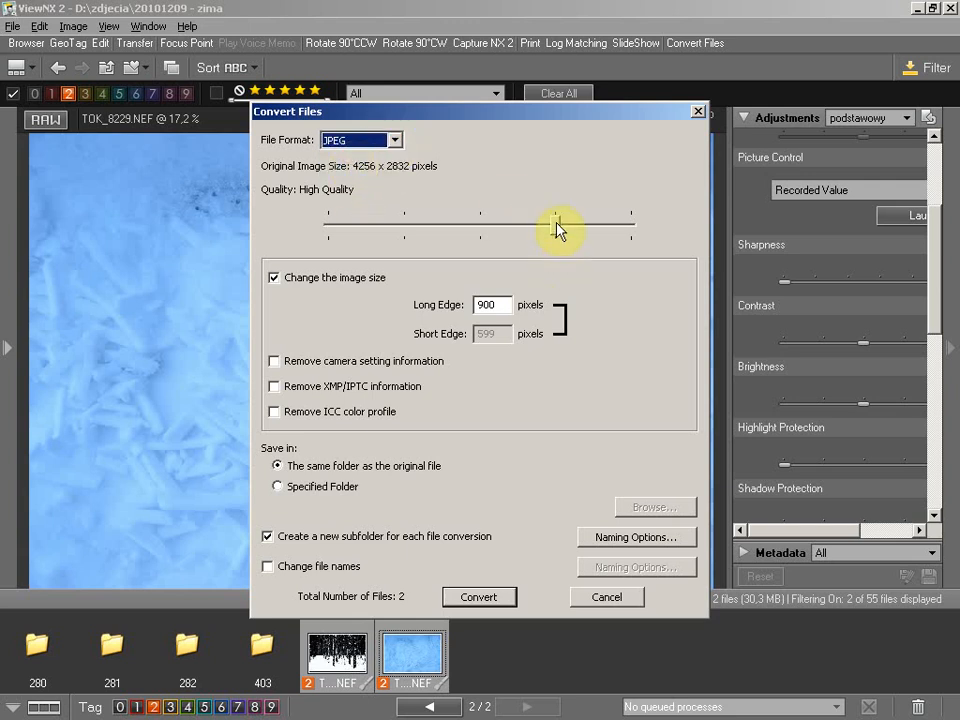
pyautogui.moveTo(560, 222); pyautogui.dragTo(485, 225)
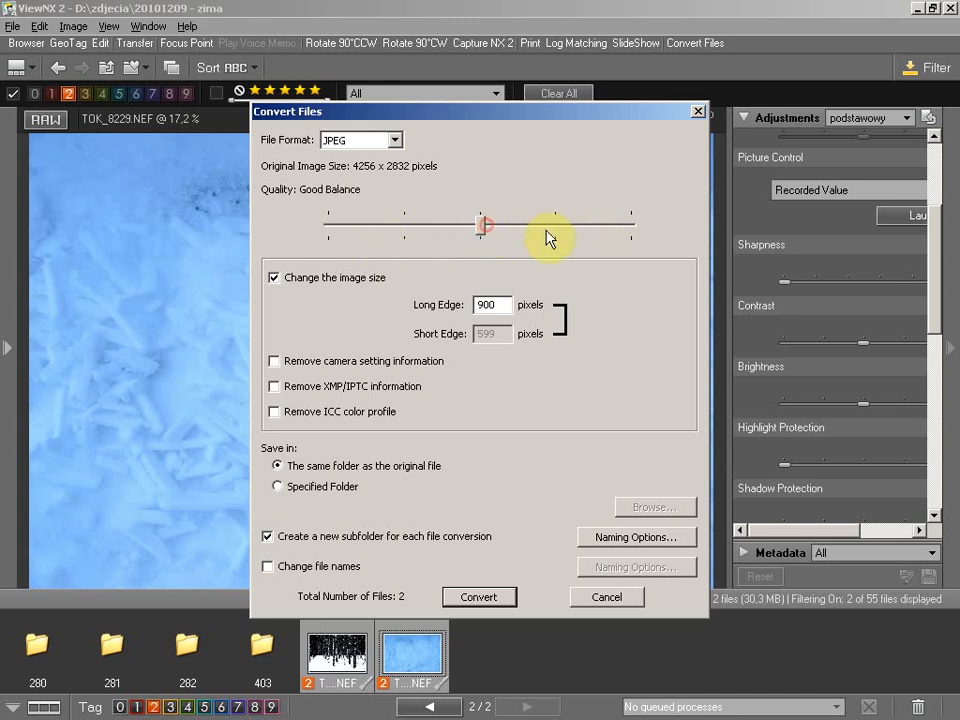
pyautogui.moveTo(483, 225); pyautogui.dragTo(555, 225)
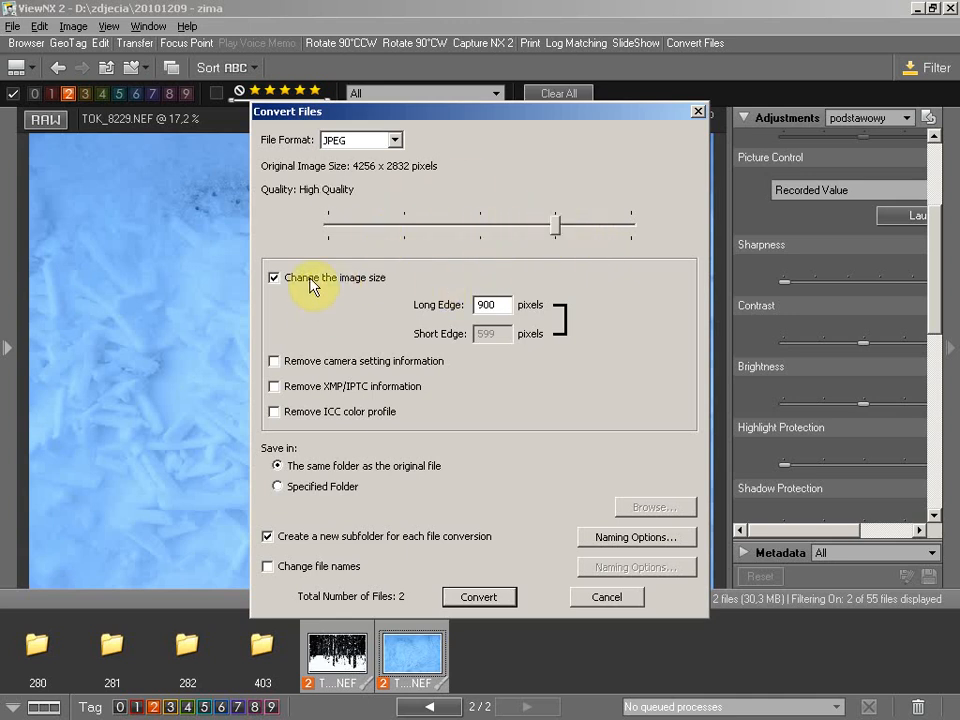
pyautogui.click(490, 305)
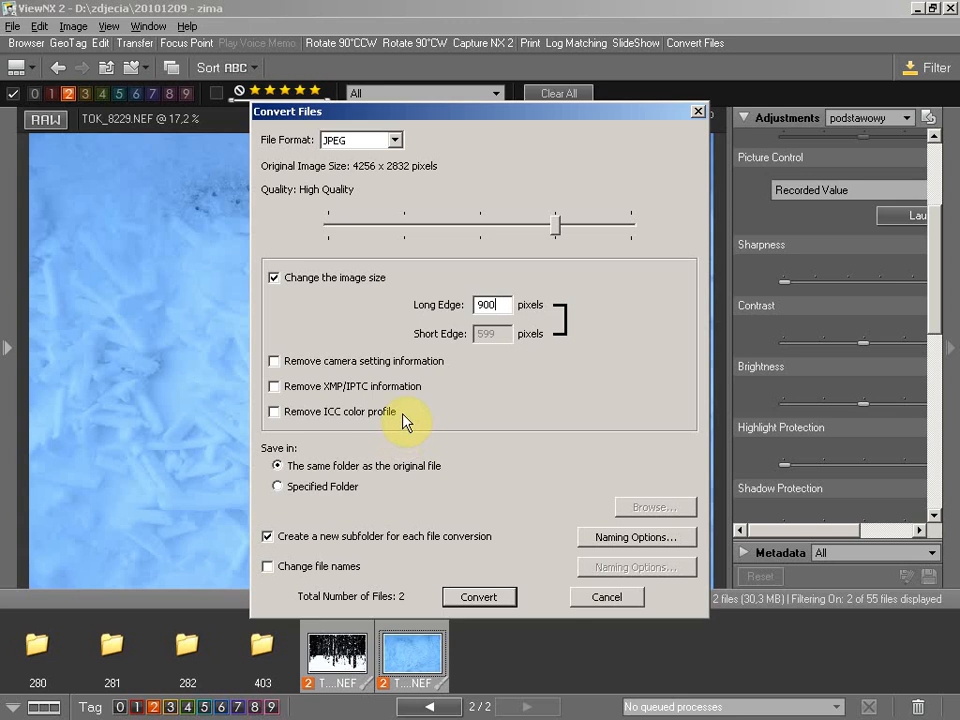
pyautogui.moveTo(315, 370)
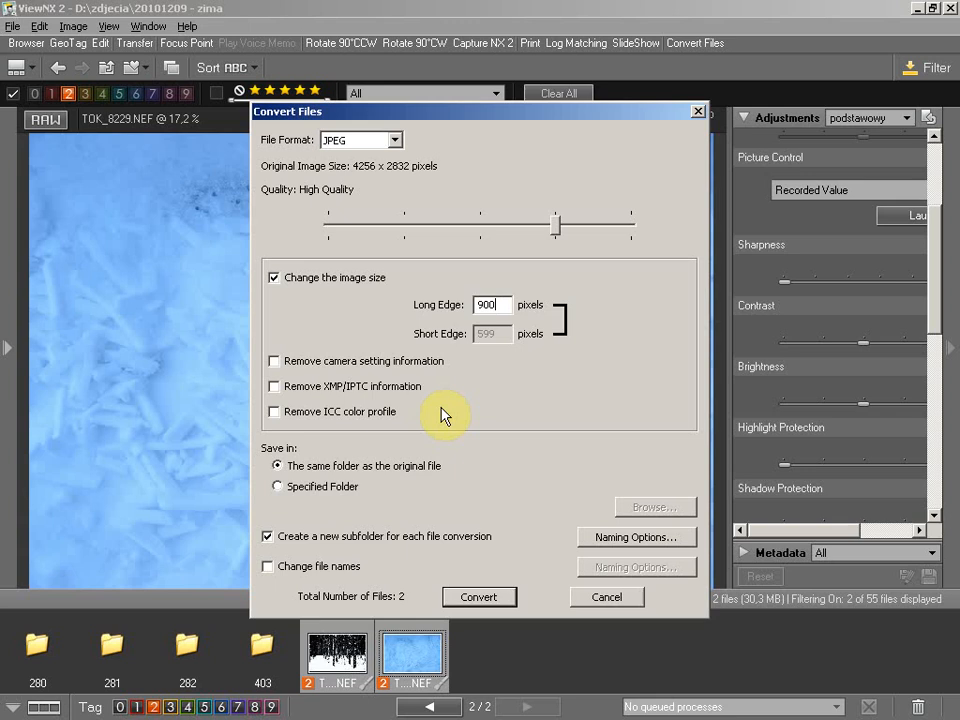
pyautogui.moveTo(440, 405)
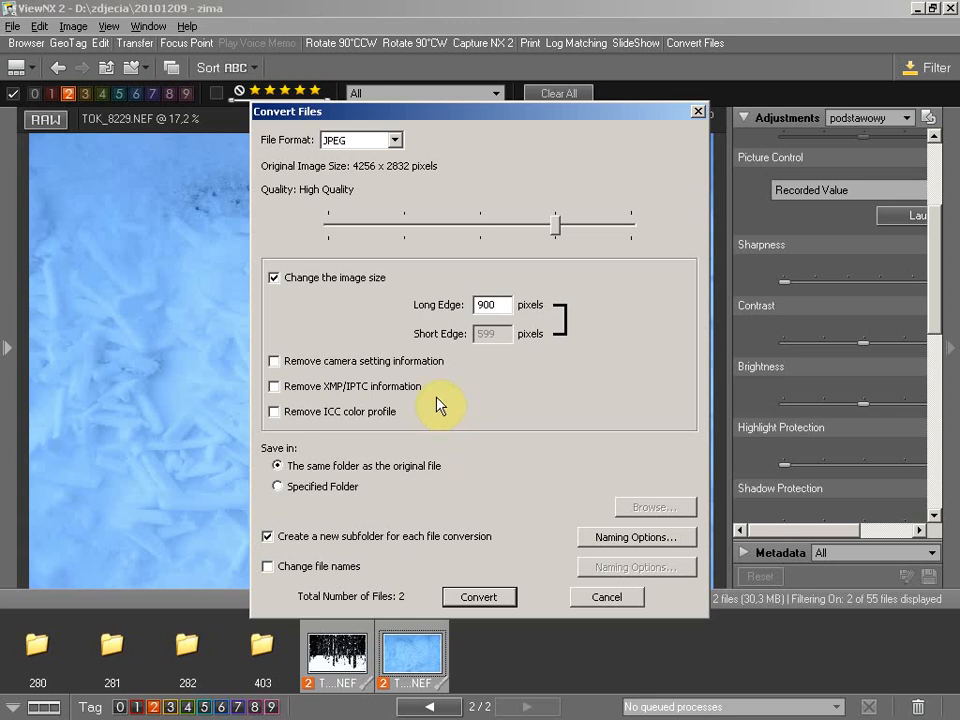
pyautogui.moveTo(438, 425)
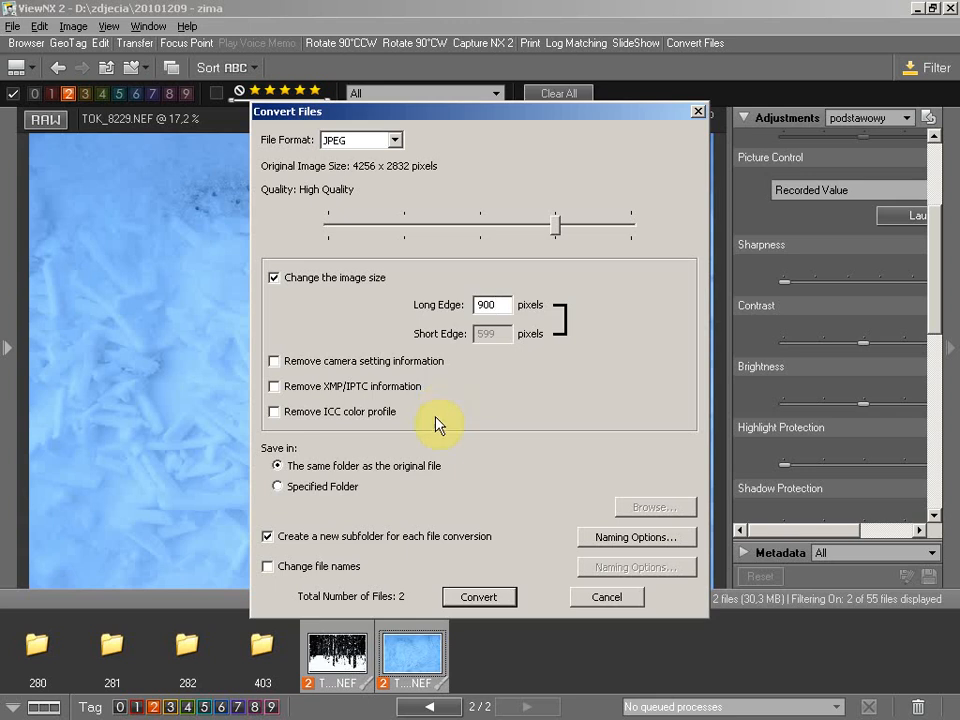
pyautogui.moveTo(340, 370)
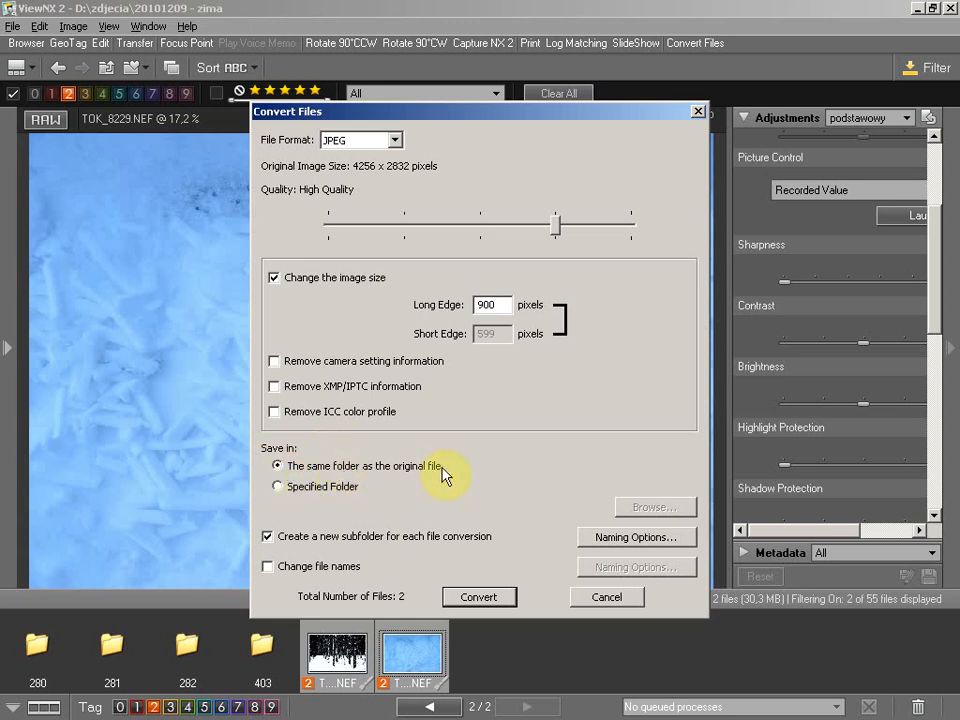
pyautogui.moveTo(465, 478)
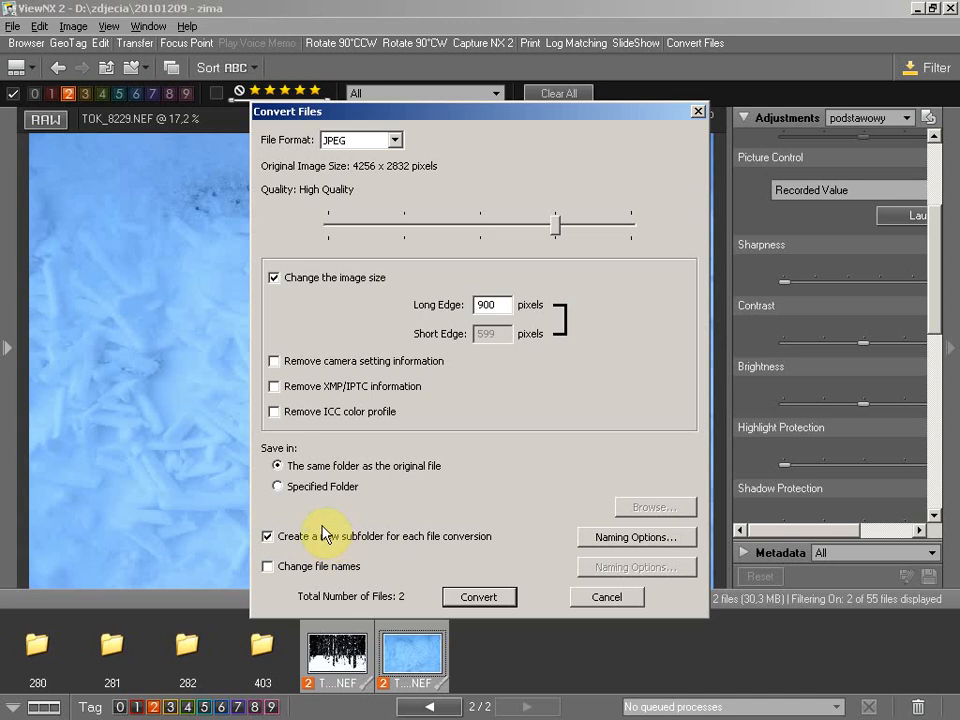
pyautogui.moveTo(500, 545)
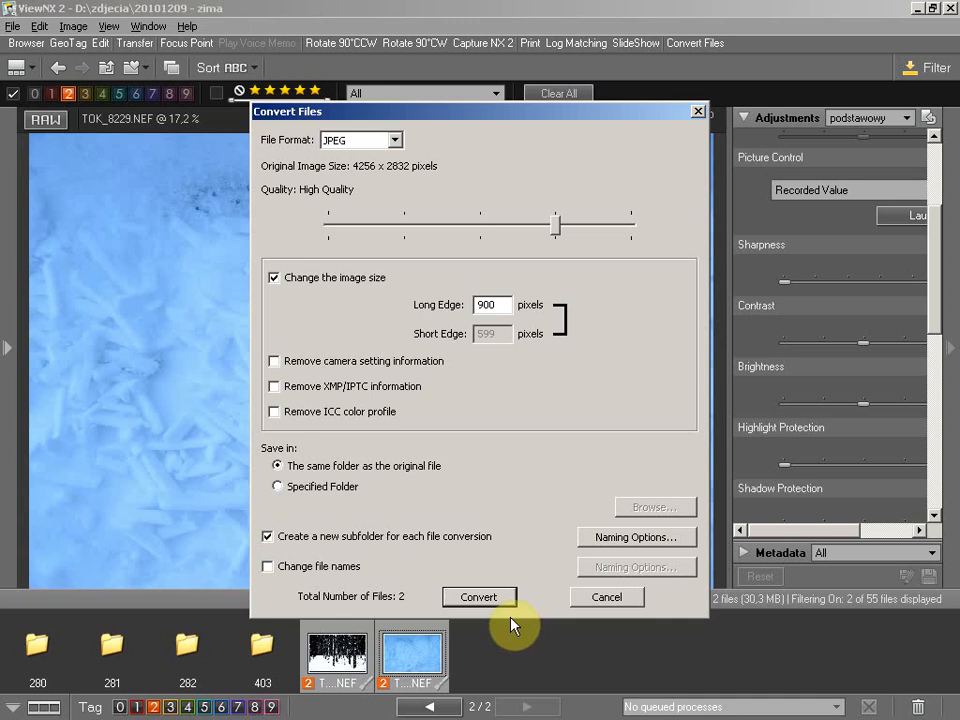
# - Start converting the two label-2 photos to JPEG into the new 404 subfolder
pyautogui.click(478, 597)
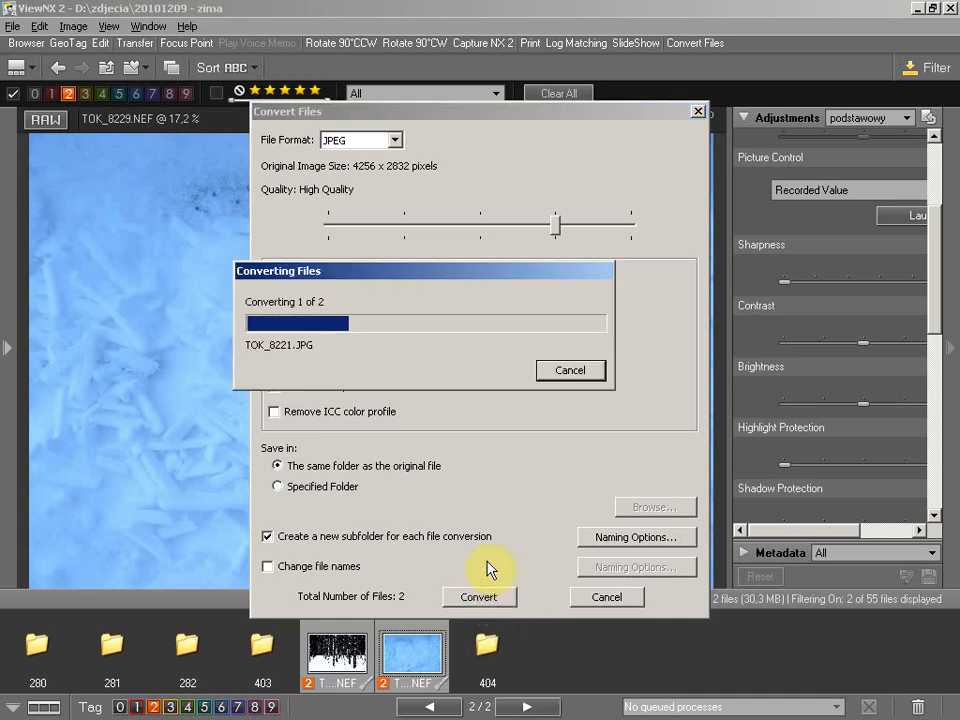
pyautogui.moveTo(510, 492)
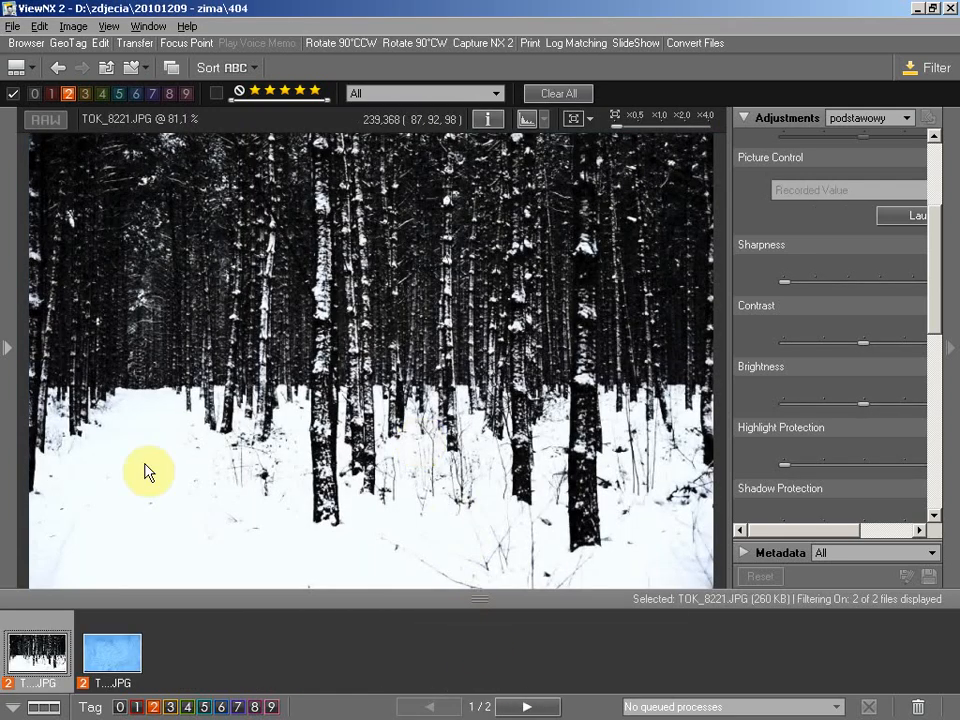
pyautogui.click(112, 653)
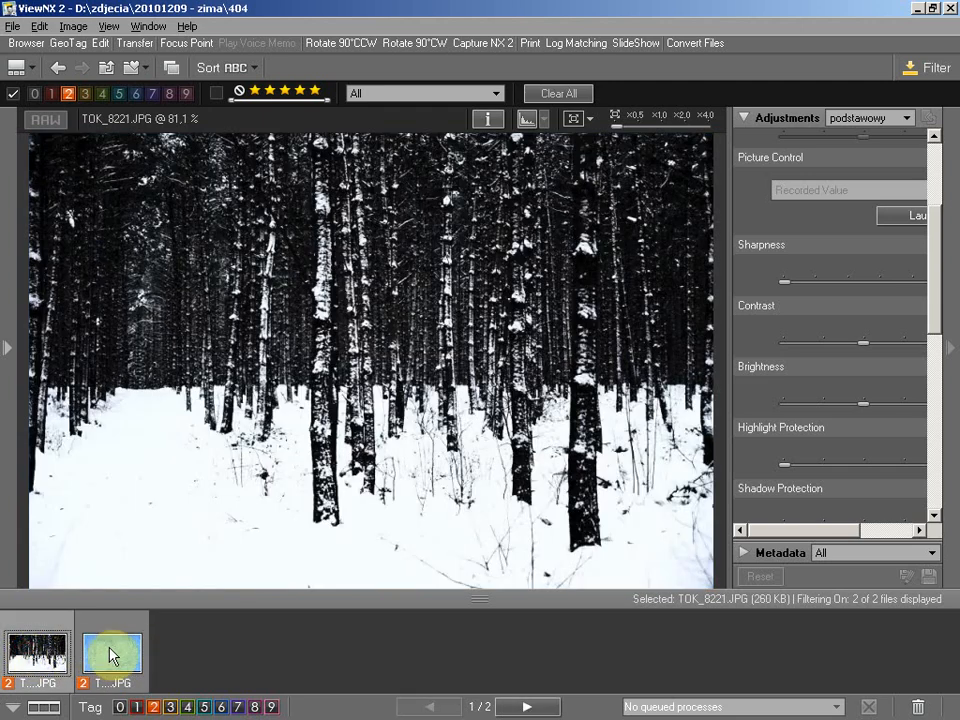
pyautogui.click(111, 652)
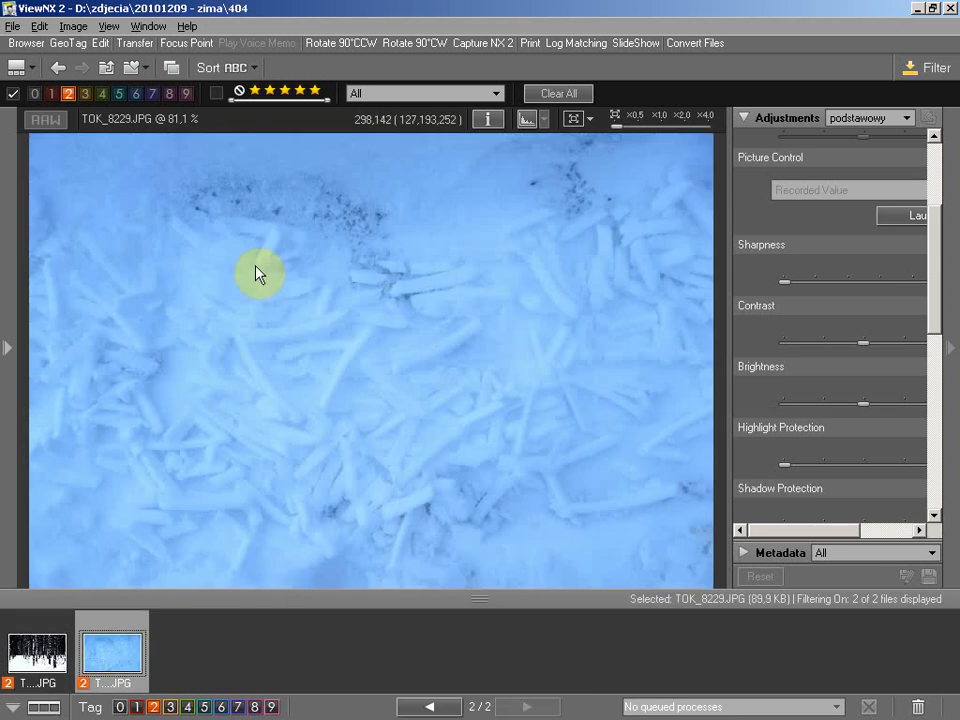
pyautogui.moveTo(148, 130)
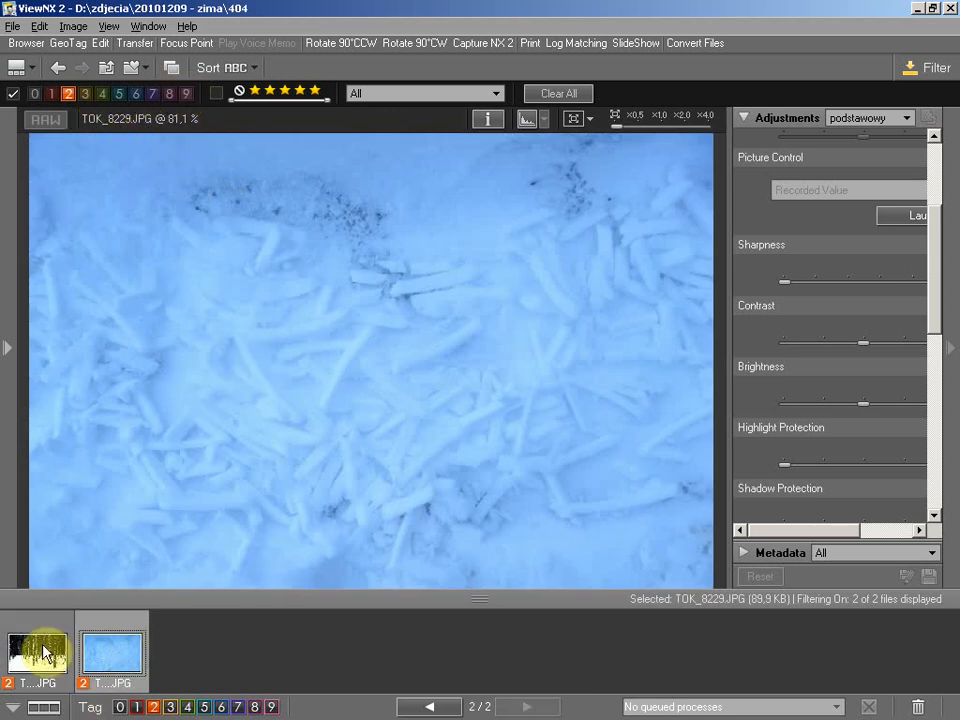
pyautogui.click(37, 652)
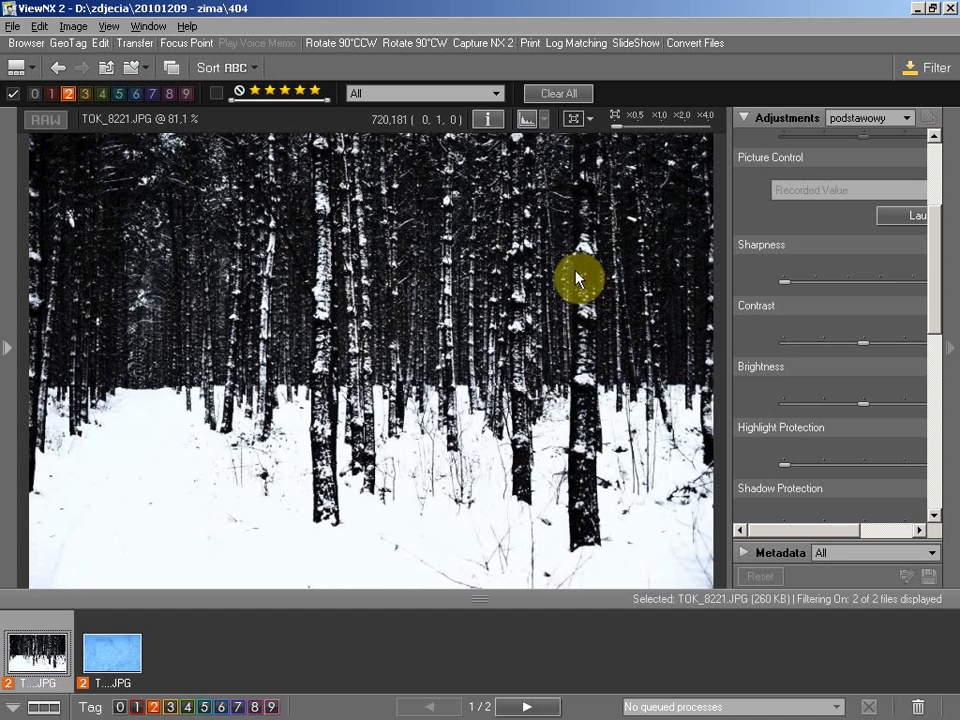
pyautogui.moveTo(520, 405)
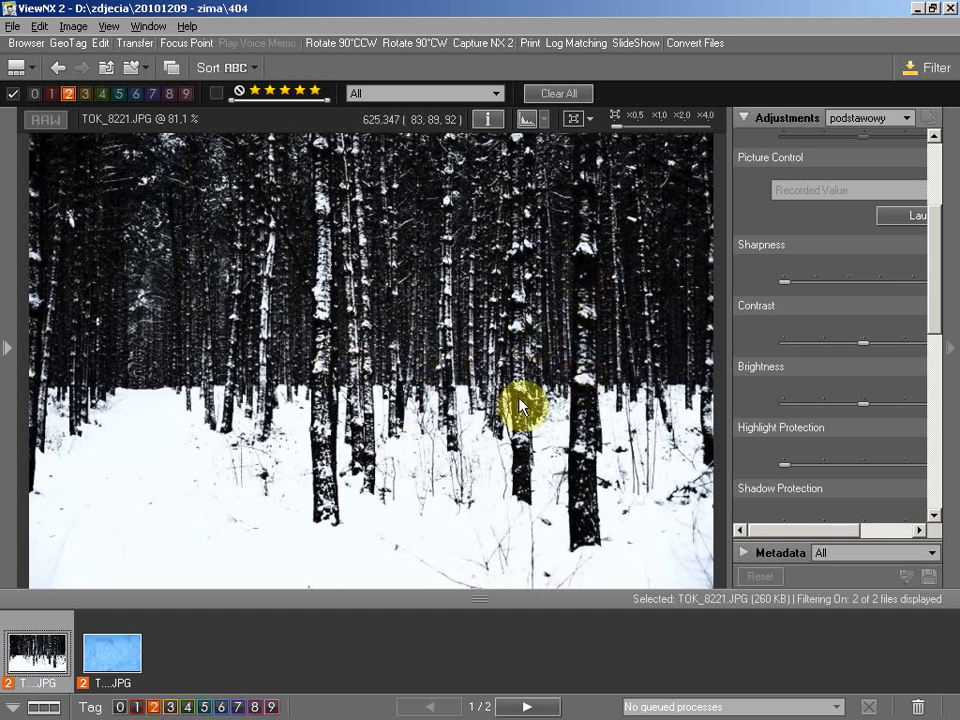
pyautogui.moveTo(465, 355)
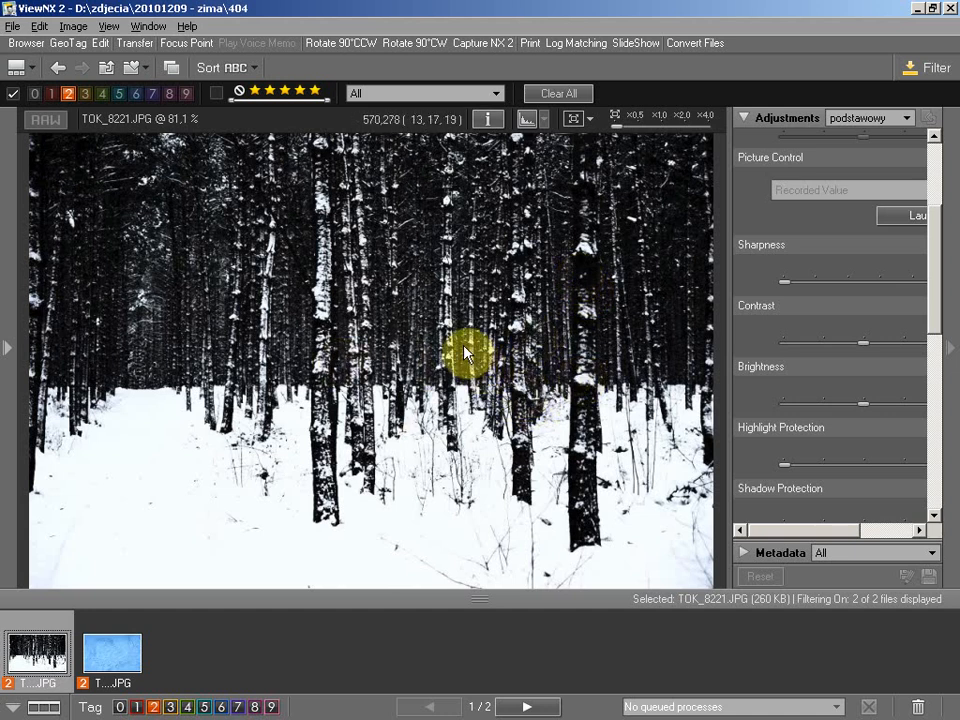